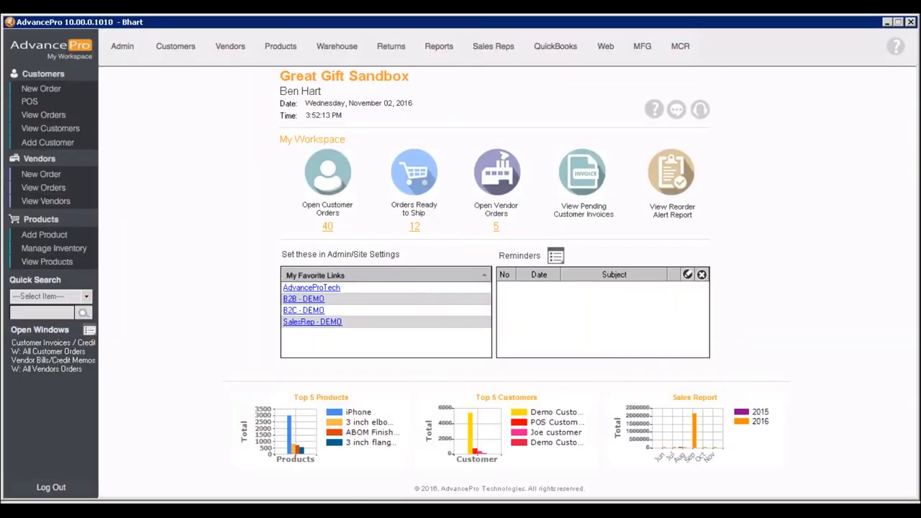
pyautogui.moveTo(41, 472)
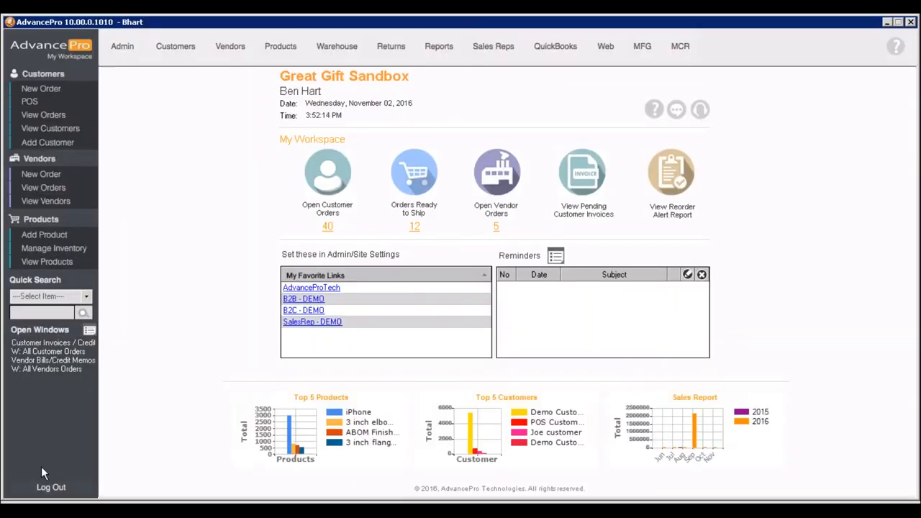
pyautogui.moveTo(252, 138)
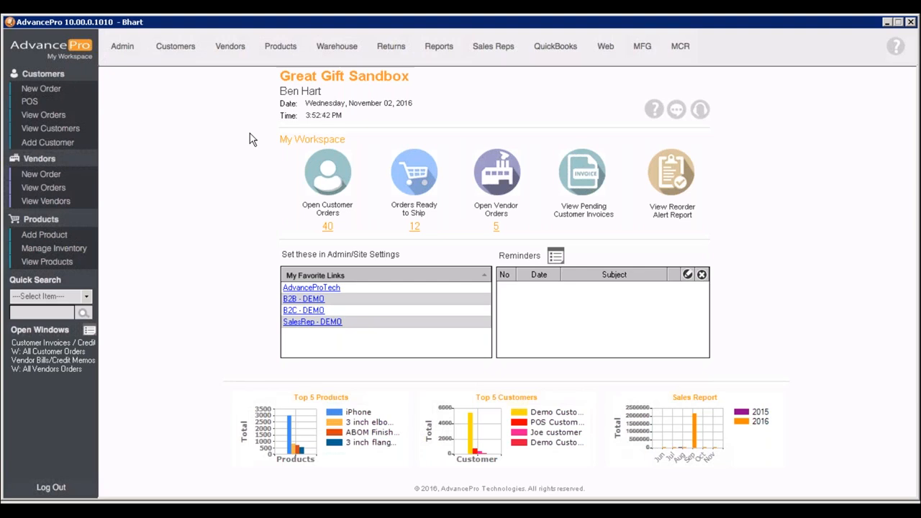
pyautogui.moveTo(157, 114)
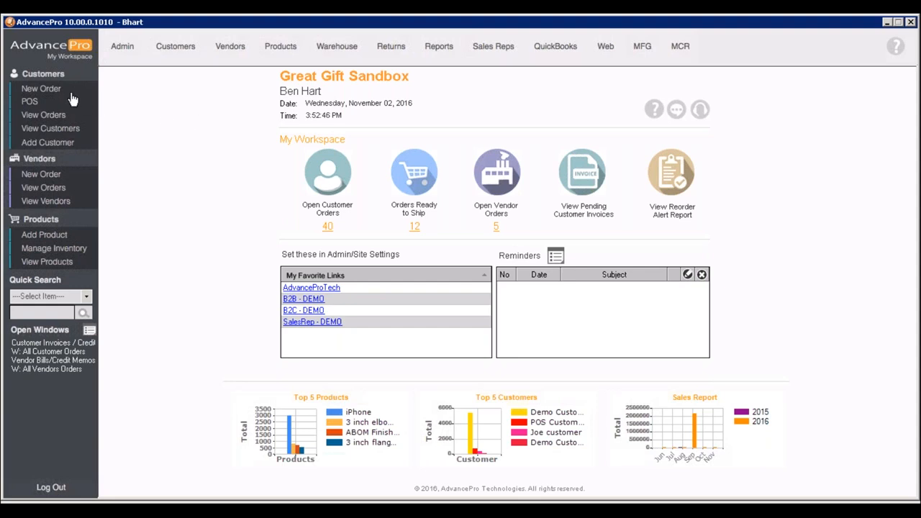
# Start a new customer order, select Demo Customer1, and proceed to the order form.
pyautogui.click(41, 89)
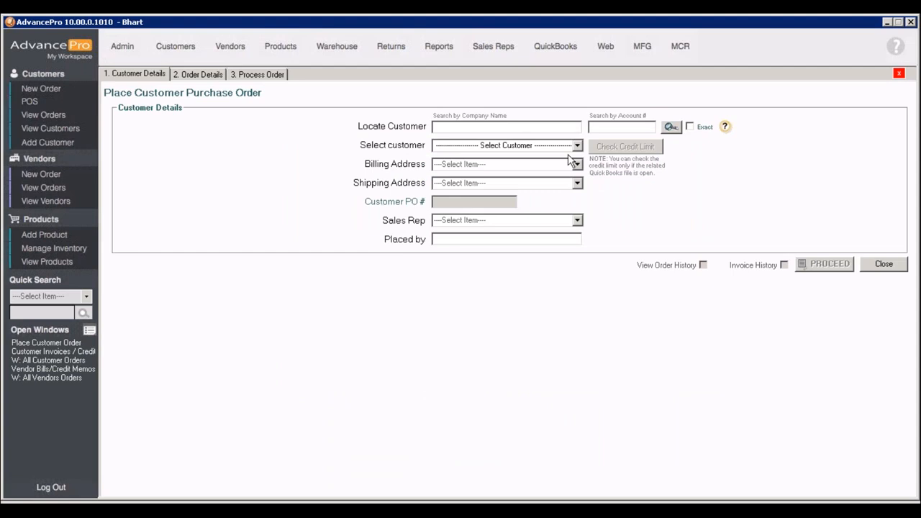
pyautogui.moveTo(574, 155)
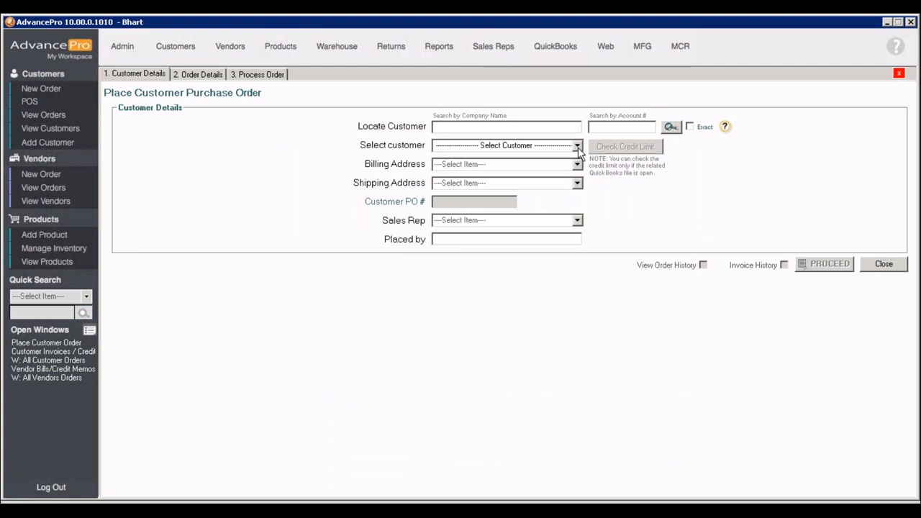
pyautogui.click(577, 146)
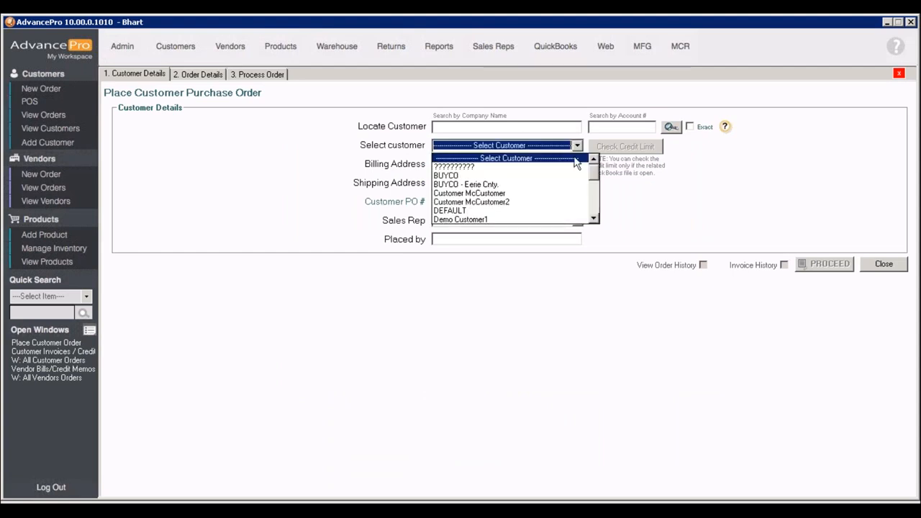
pyautogui.click(460, 220)
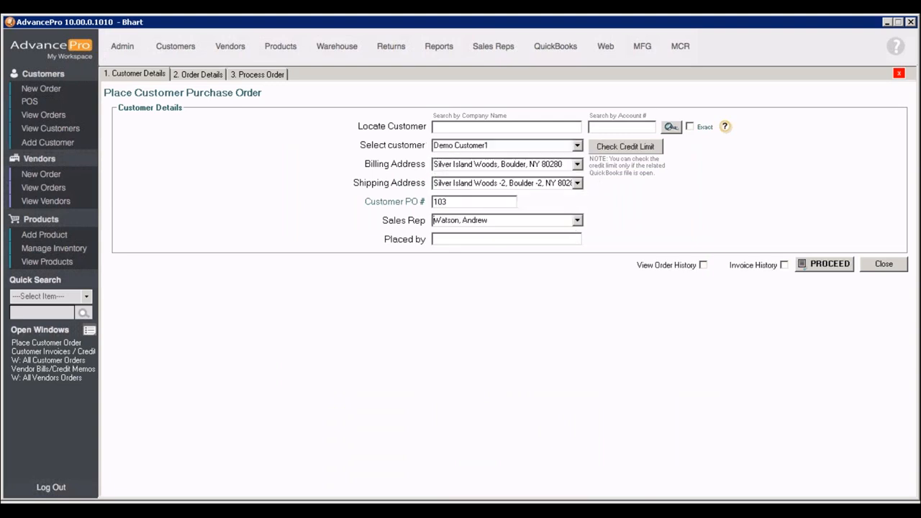
pyautogui.click(825, 264)
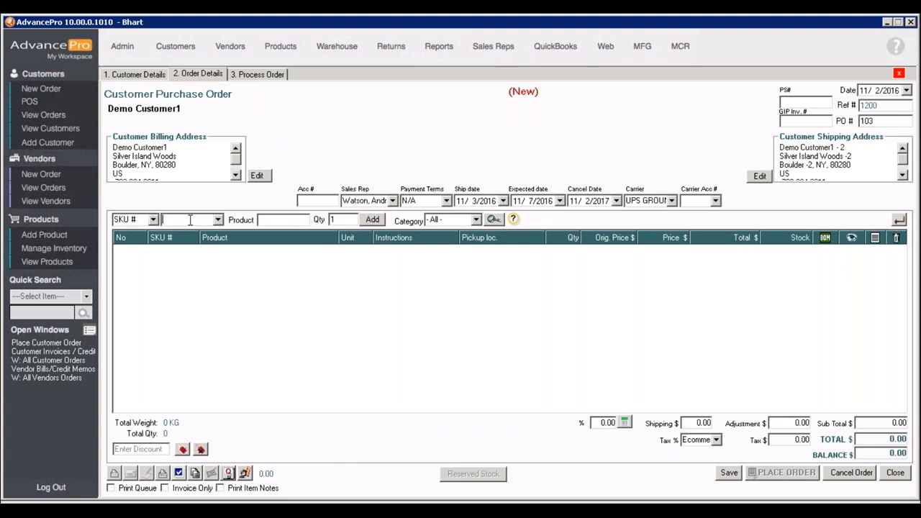
# Add the DREM001 Dremel Micro 18-piece tool at quantity 10 (total 1989.00) and save.
pyautogui.click(373, 220)
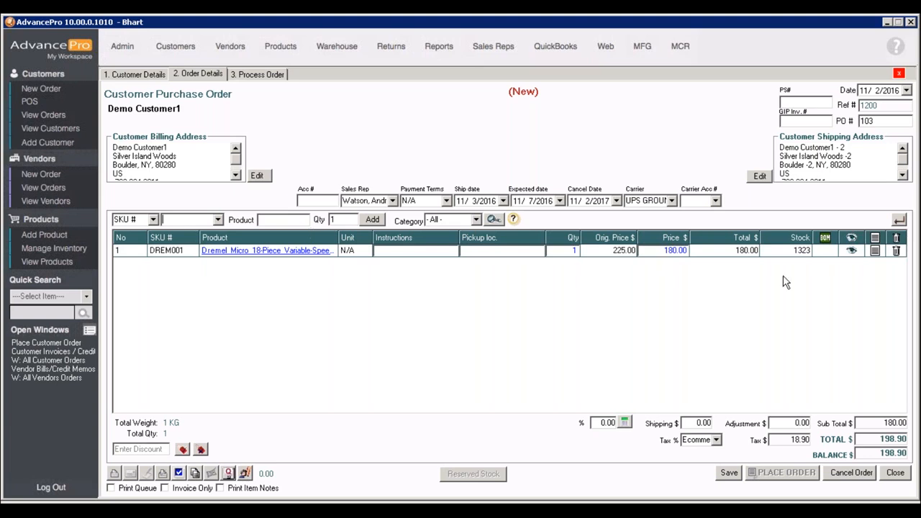
pyautogui.moveTo(852, 254)
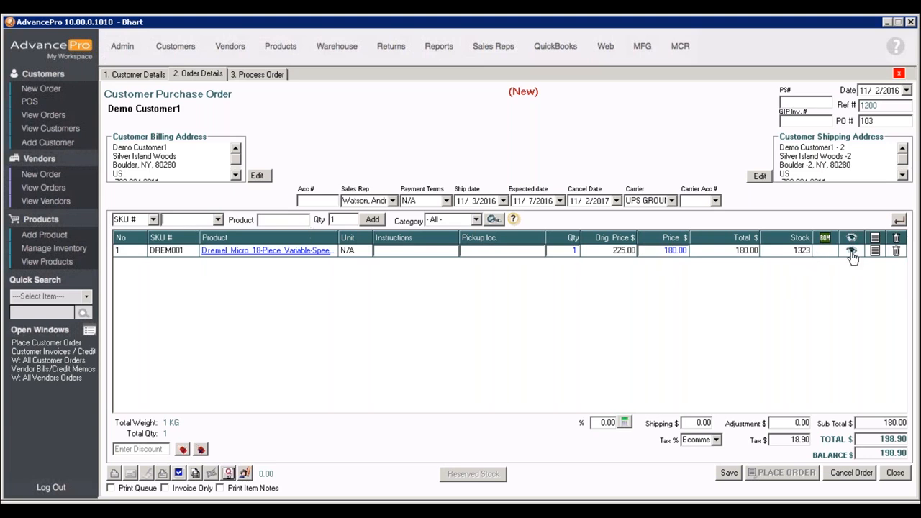
pyautogui.click(851, 254)
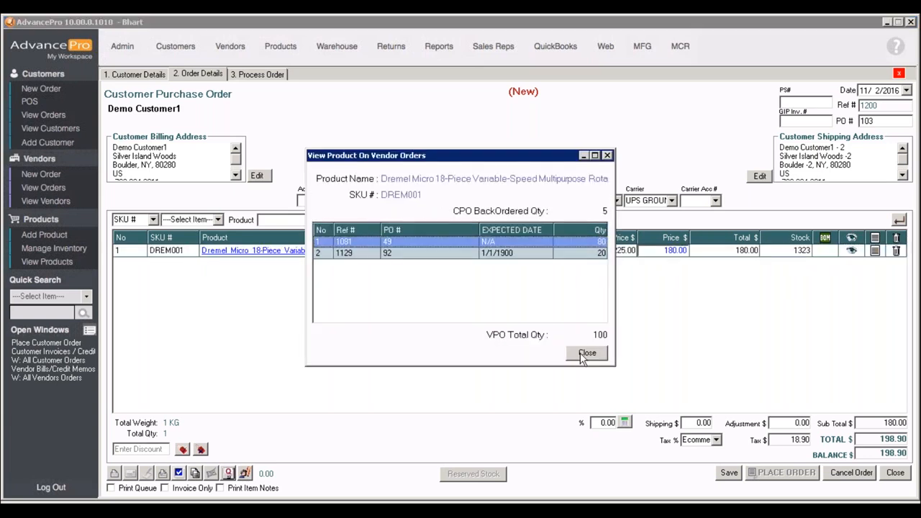
pyautogui.click(587, 353)
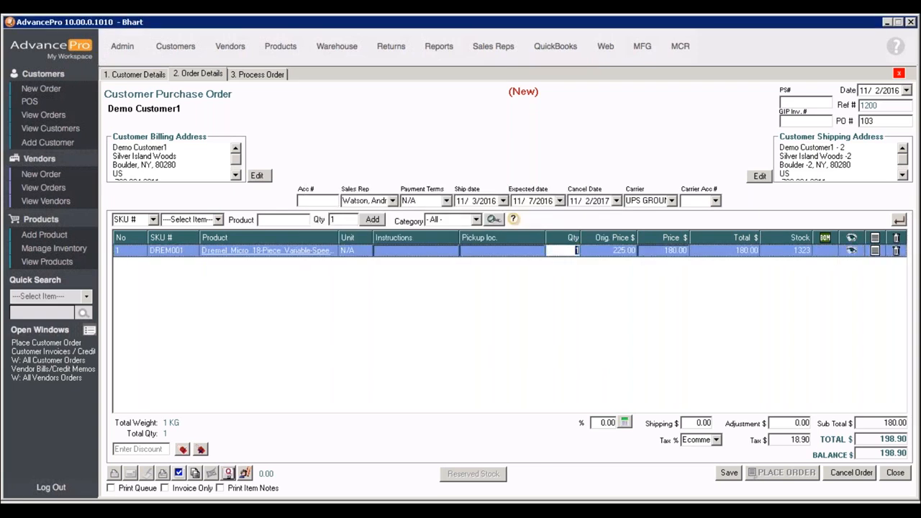
pyautogui.write('10')
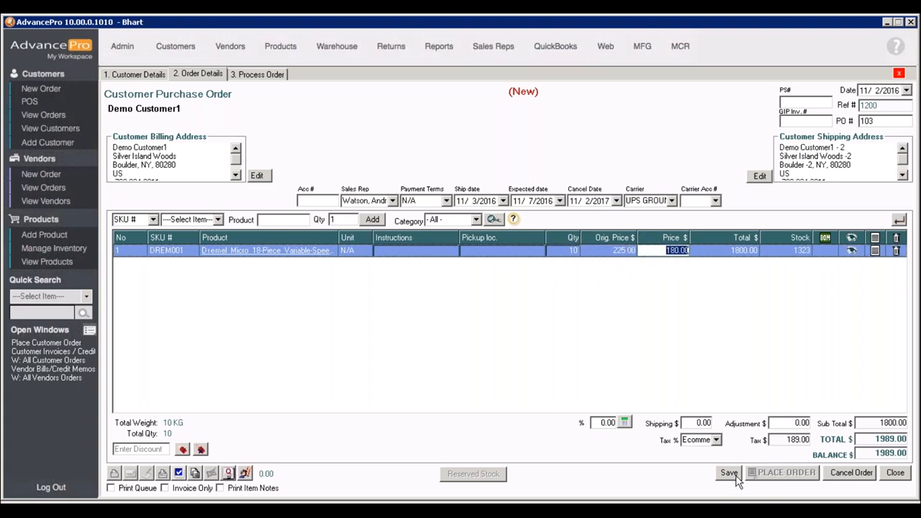
pyautogui.click(728, 473)
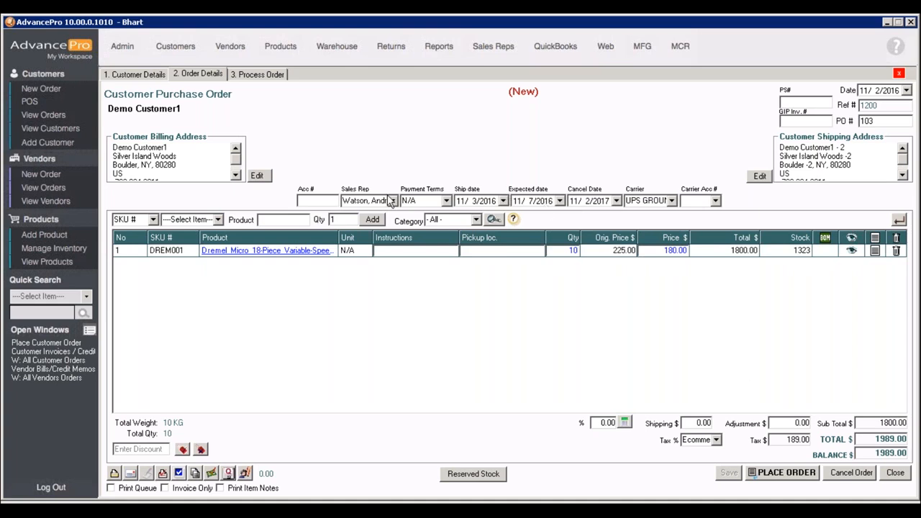
pyautogui.moveTo(539, 204)
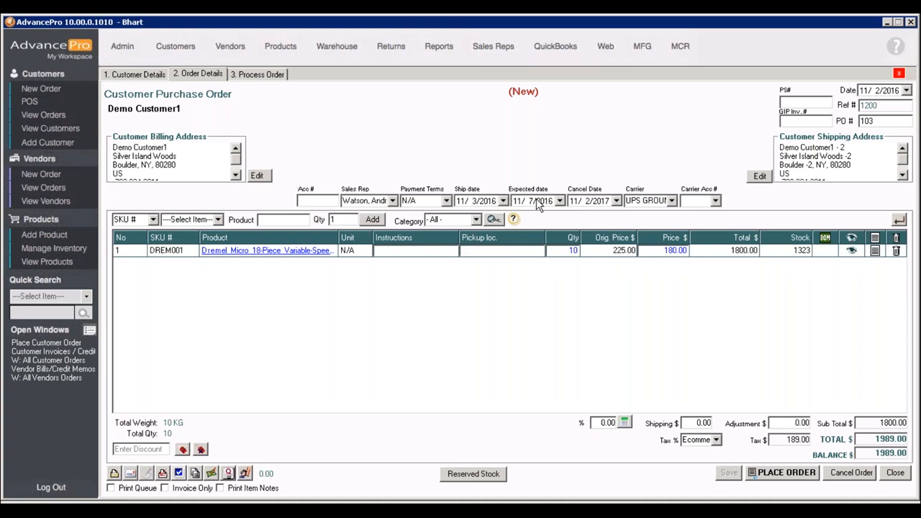
pyautogui.moveTo(656, 216)
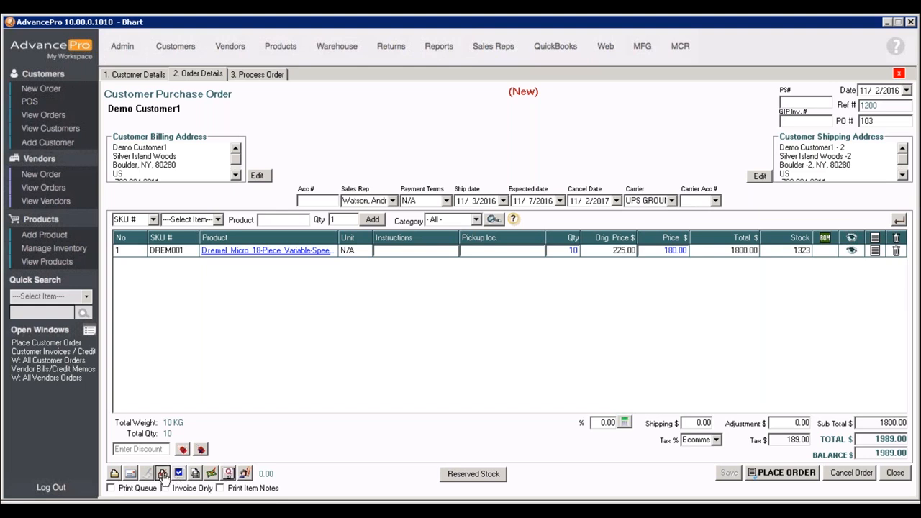
pyautogui.click(162, 473)
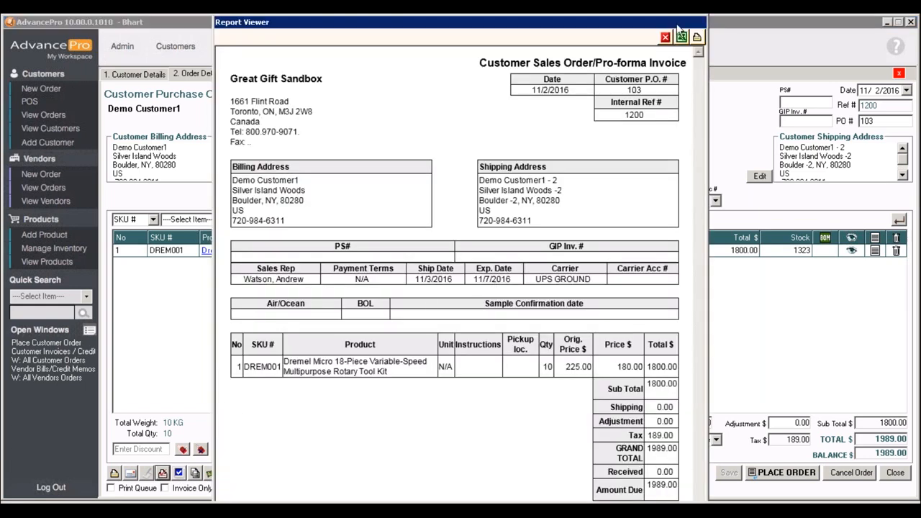
pyautogui.moveTo(681, 37)
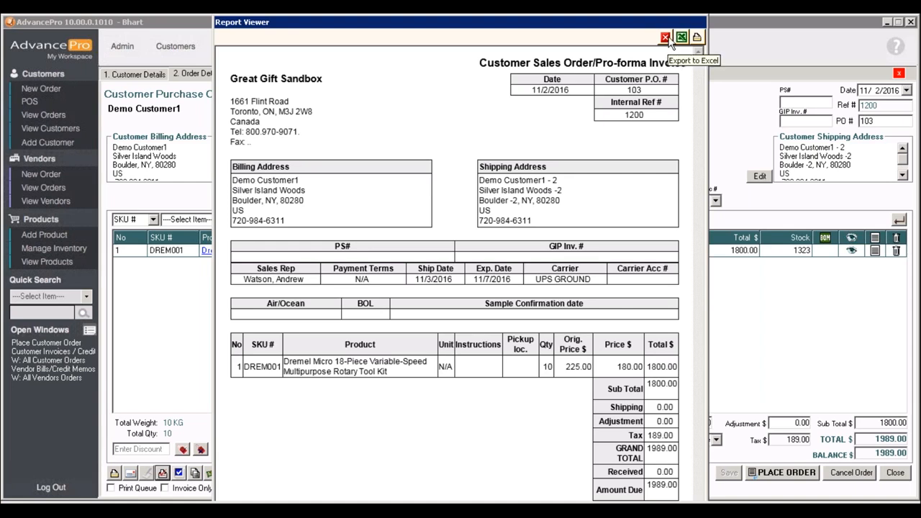
pyautogui.click(665, 37)
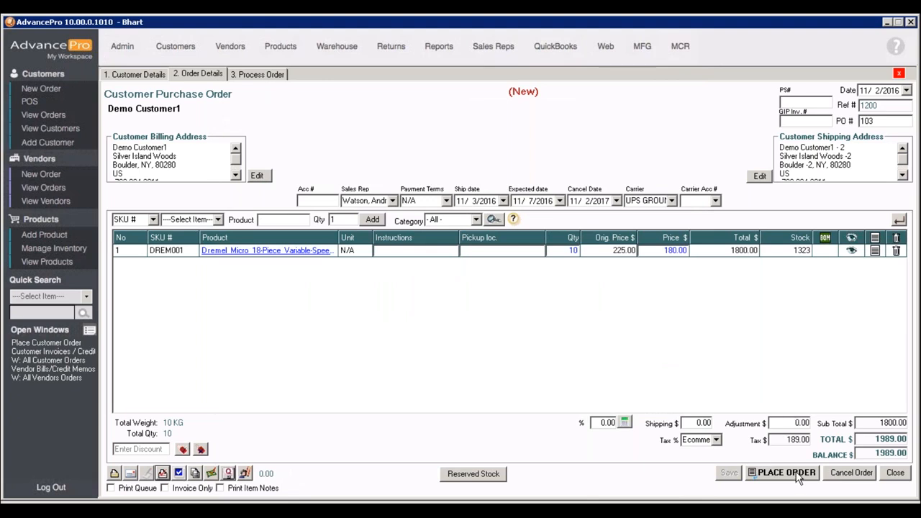
# Process Demo Customer1's PO 103, dismiss the confirmation, and switch to the Warehouse overview.
pyautogui.click(785, 473)
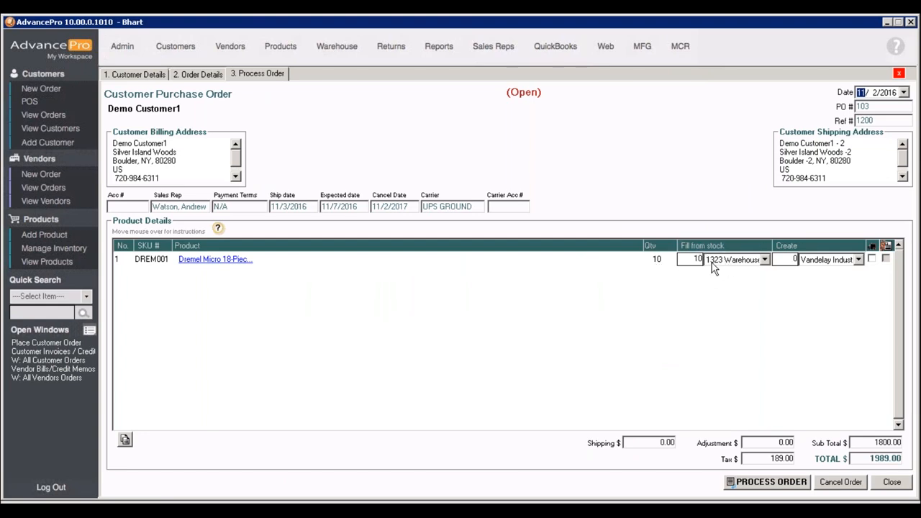
pyautogui.moveTo(766, 269)
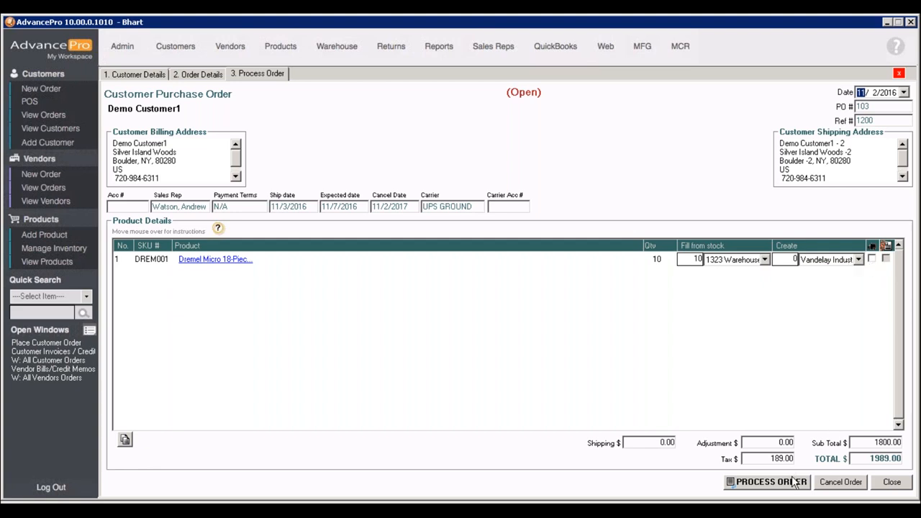
pyautogui.click(767, 483)
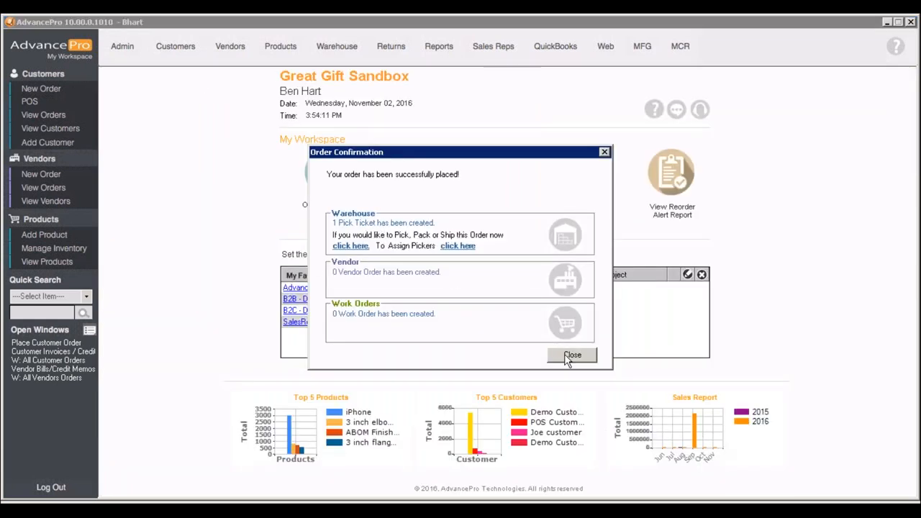
pyautogui.click(572, 355)
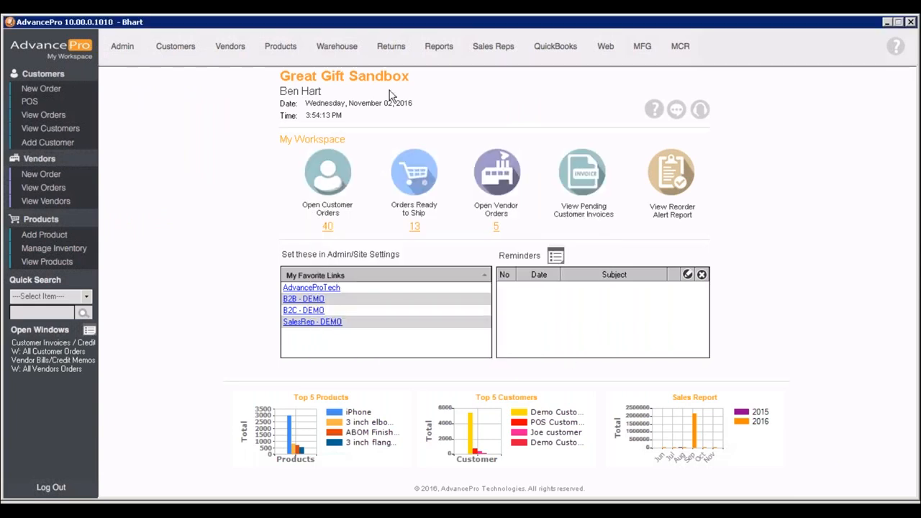
pyautogui.click(337, 46)
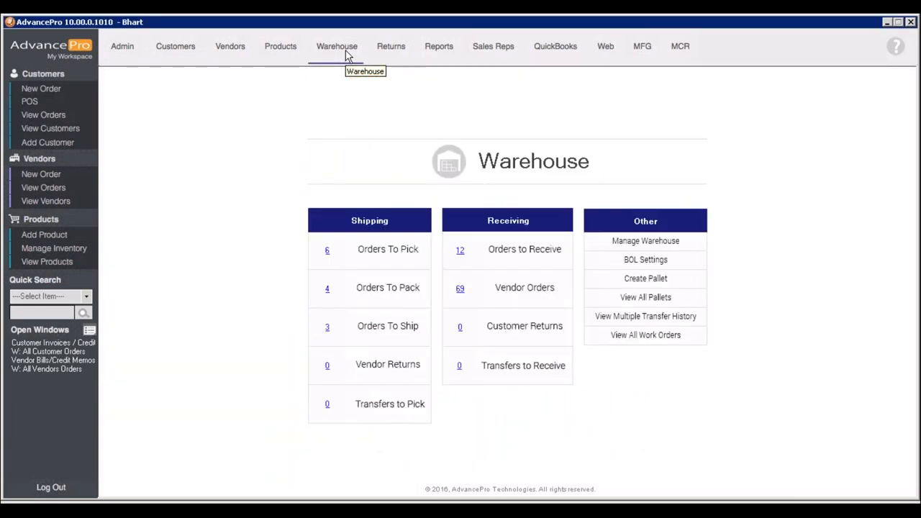
pyautogui.moveTo(330, 149)
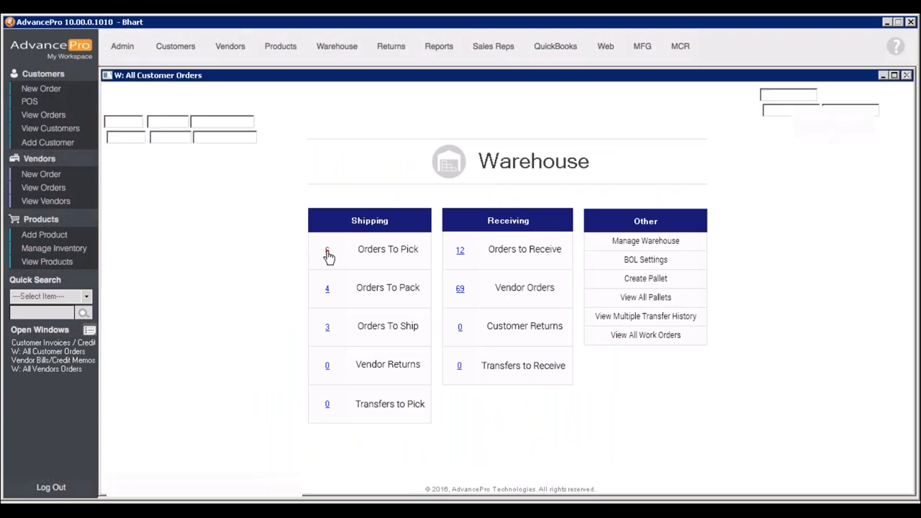
# Open the Orders To Pick list under Shipping on the Warehouse page.
pyautogui.click(328, 253)
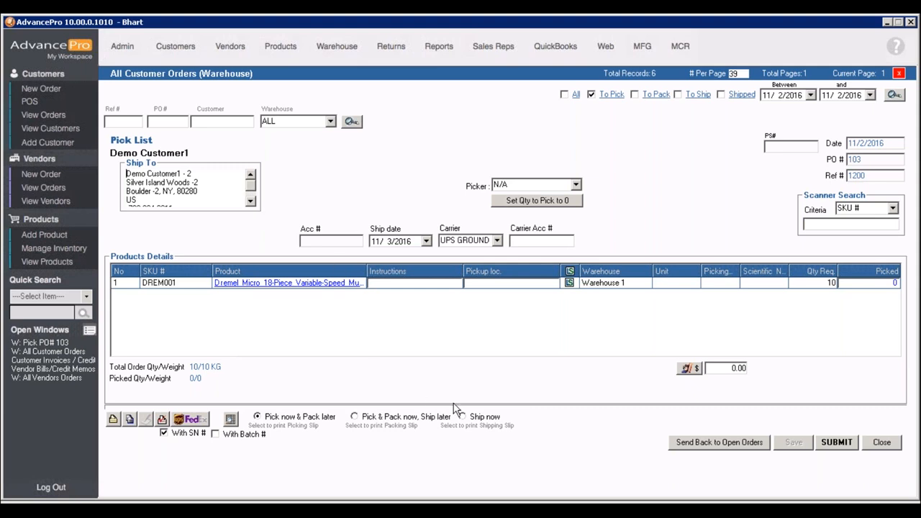
pyautogui.moveTo(464, 421)
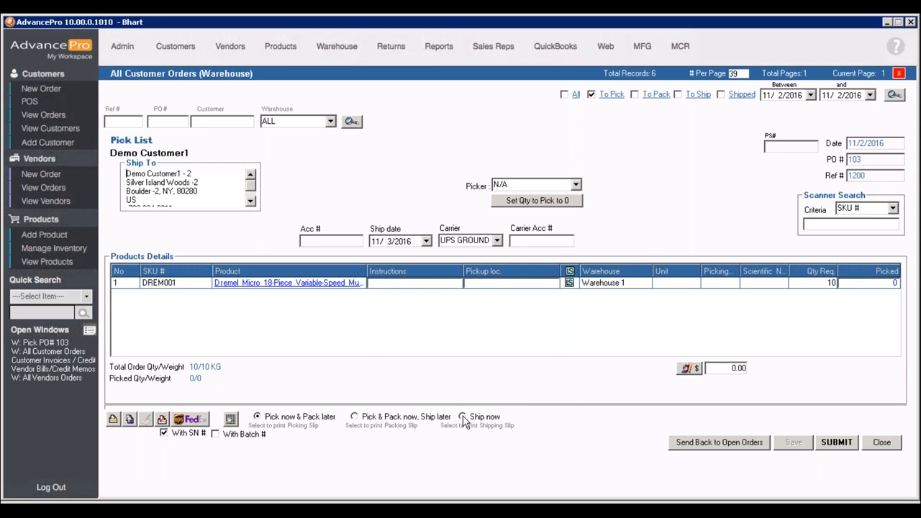
# Mark the PO 103 slip as Ship now and open Assign Serial #.
pyautogui.click(462, 417)
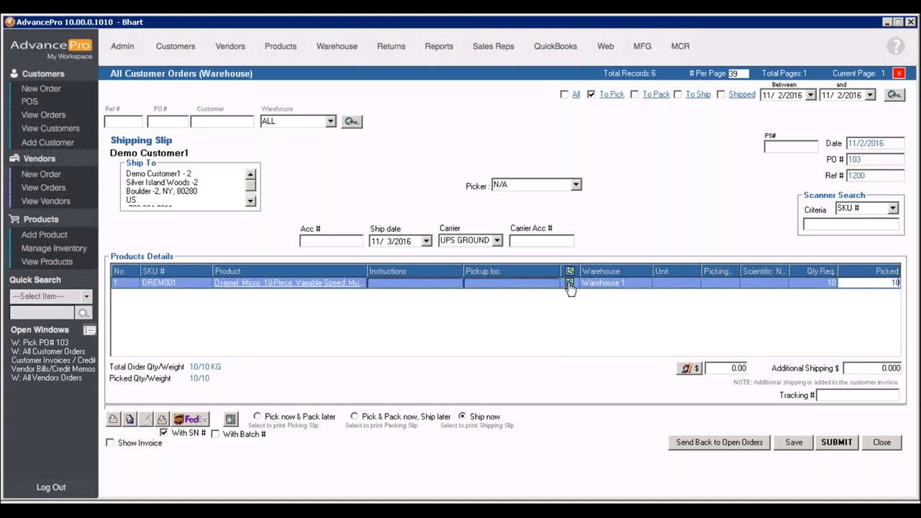
pyautogui.click(568, 283)
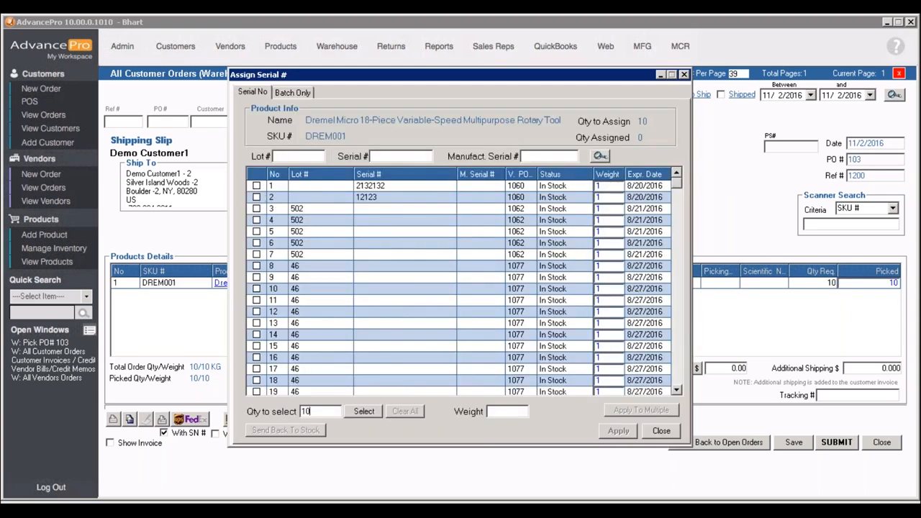
# Select and apply serial numbers for all 10 DREM001 units.
pyautogui.click(363, 411)
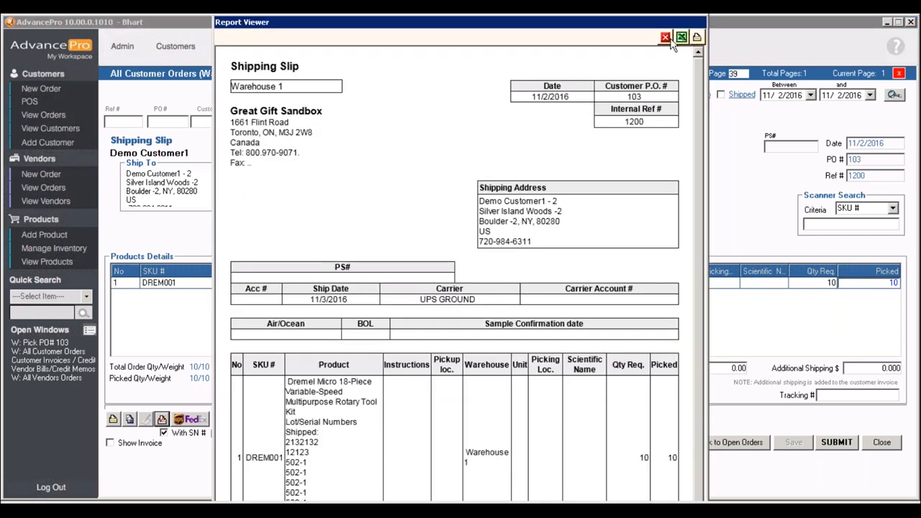
# Close the PO 103 shipping slip preview and submit the shipment.
pyautogui.click(665, 36)
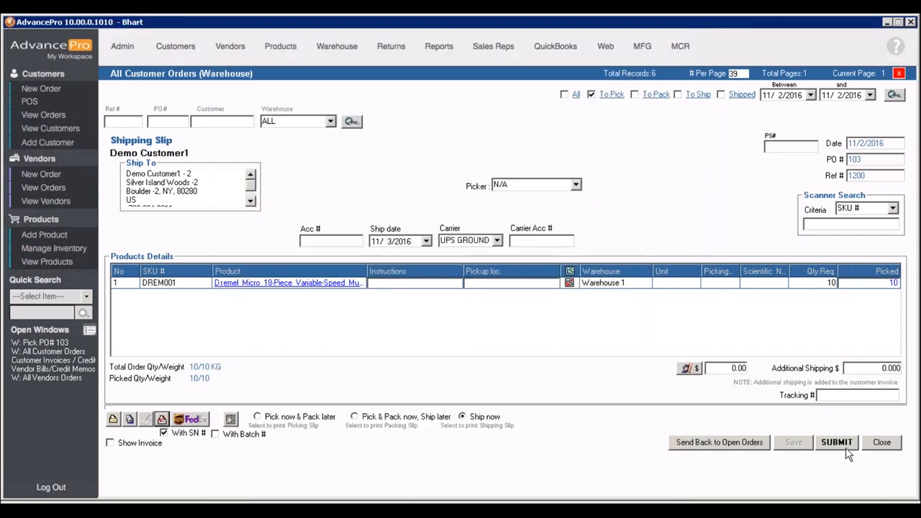
pyautogui.moveTo(452, 401)
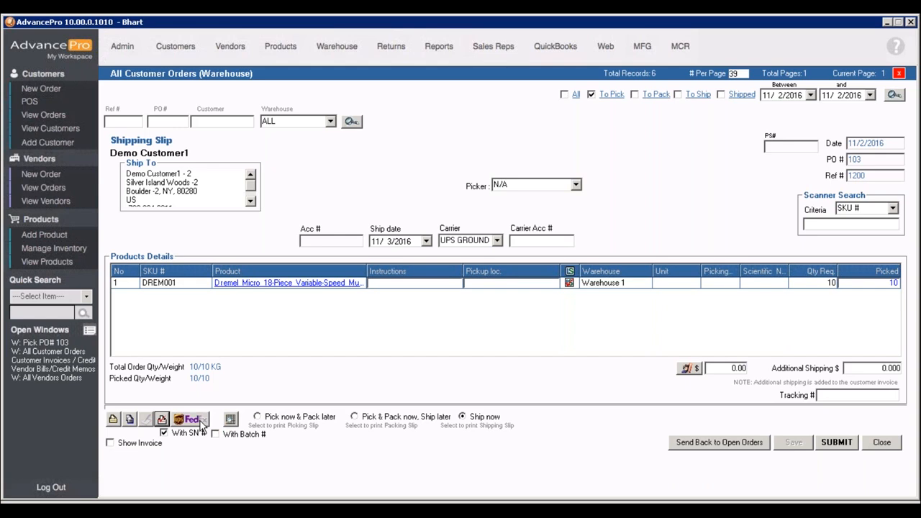
pyautogui.moveTo(208, 426)
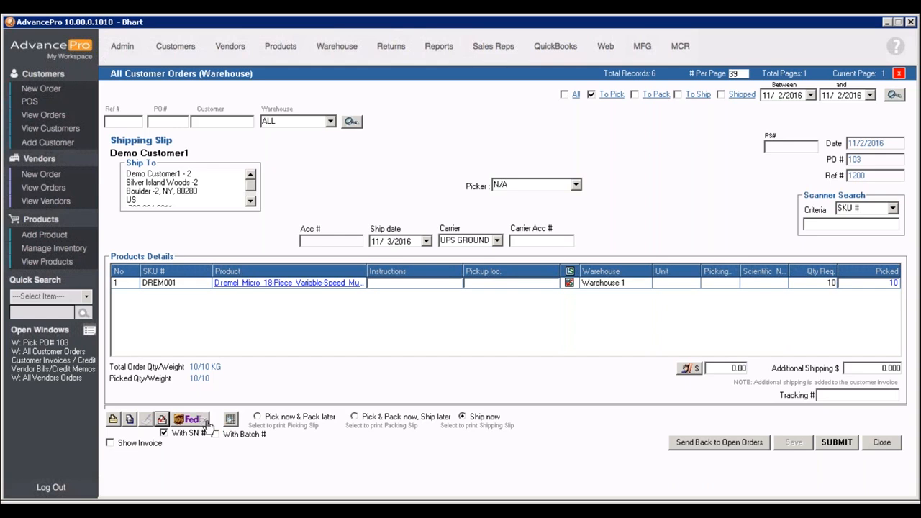
pyautogui.moveTo(837, 452)
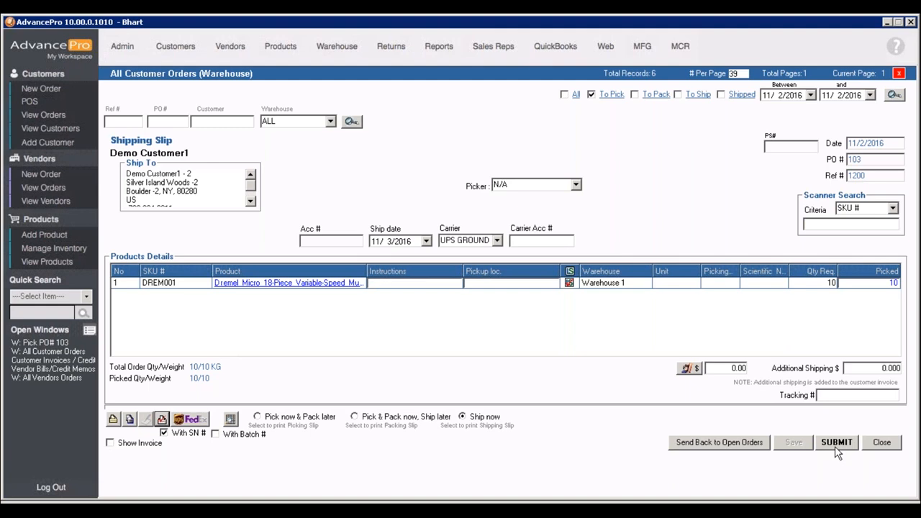
pyautogui.click(836, 441)
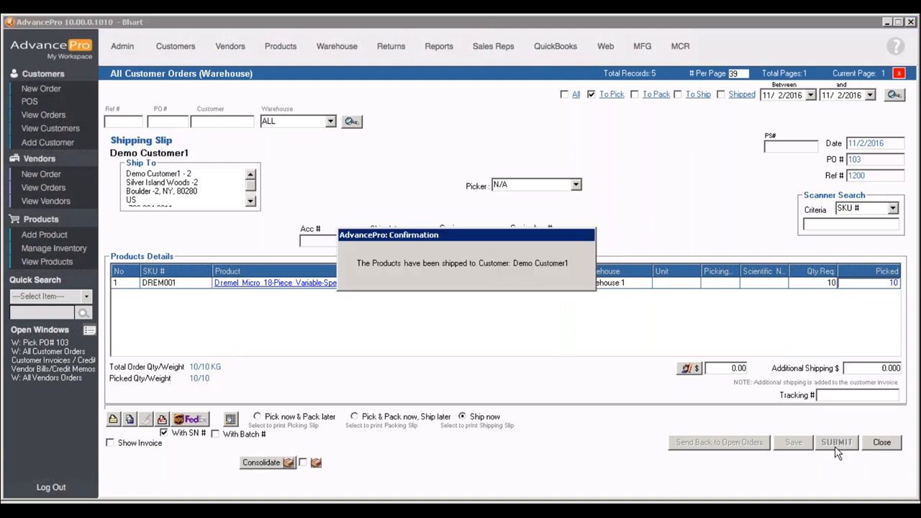
# Dismiss the shipping confirmation and open Customers' View All Invoices and Credit Memos.
pyautogui.click(836, 442)
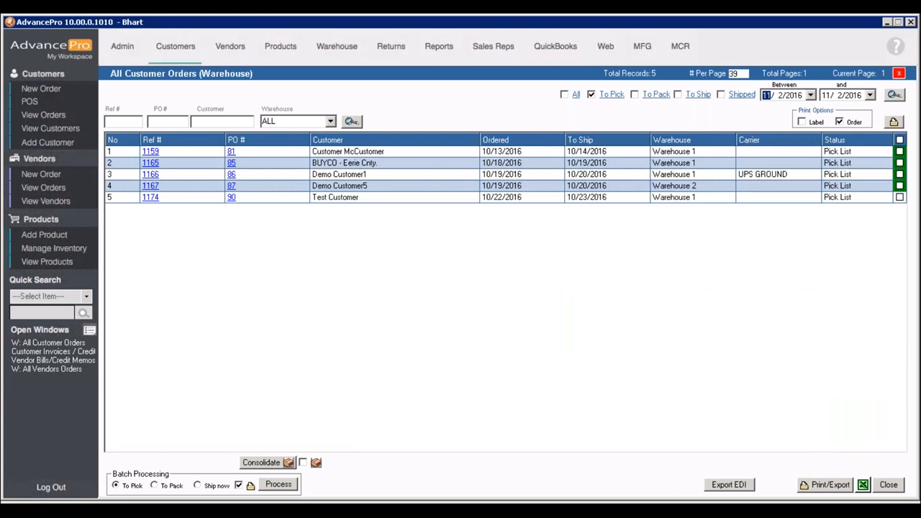
pyautogui.click(175, 46)
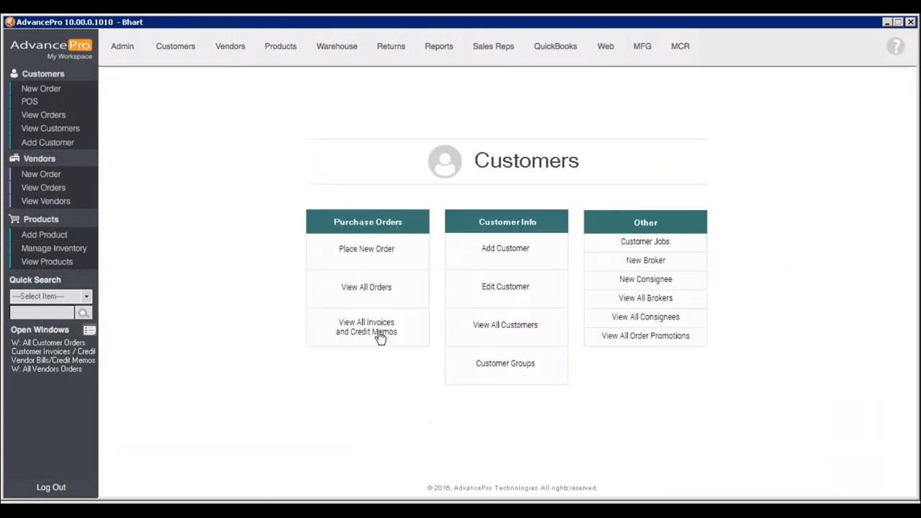
pyautogui.click(367, 327)
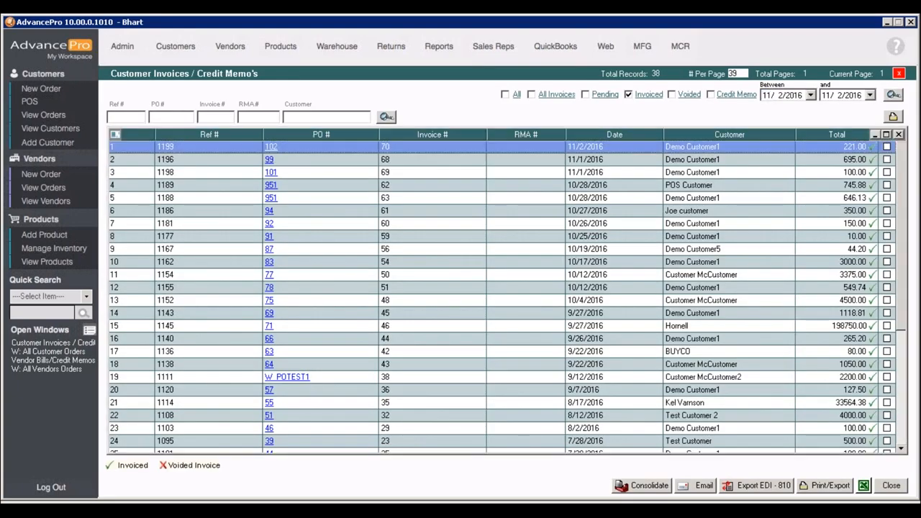
# Open invoice #70, the top Demo Customer1 row in the invoice list.
pyautogui.click(271, 147)
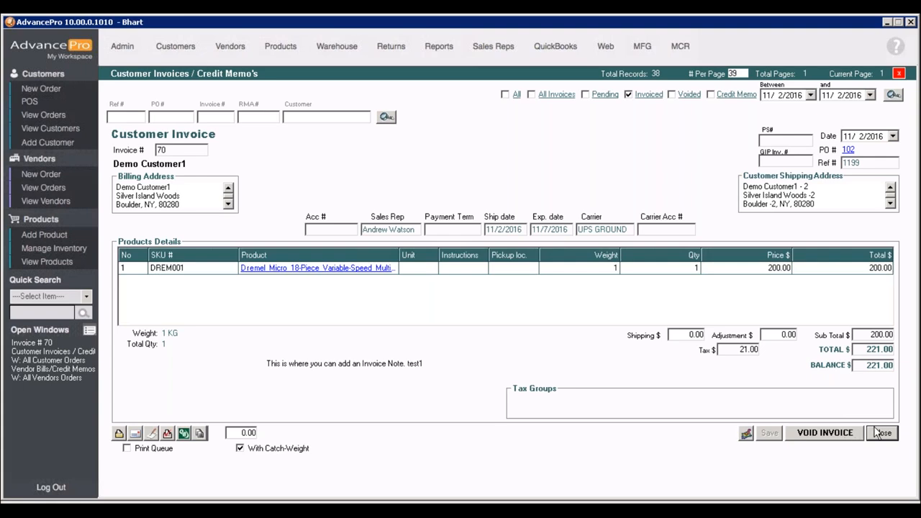
pyautogui.moveTo(873, 430)
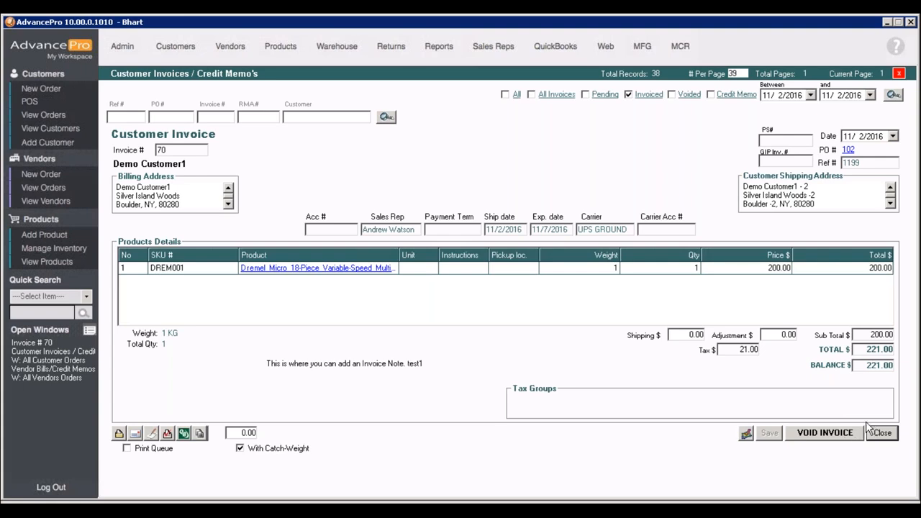